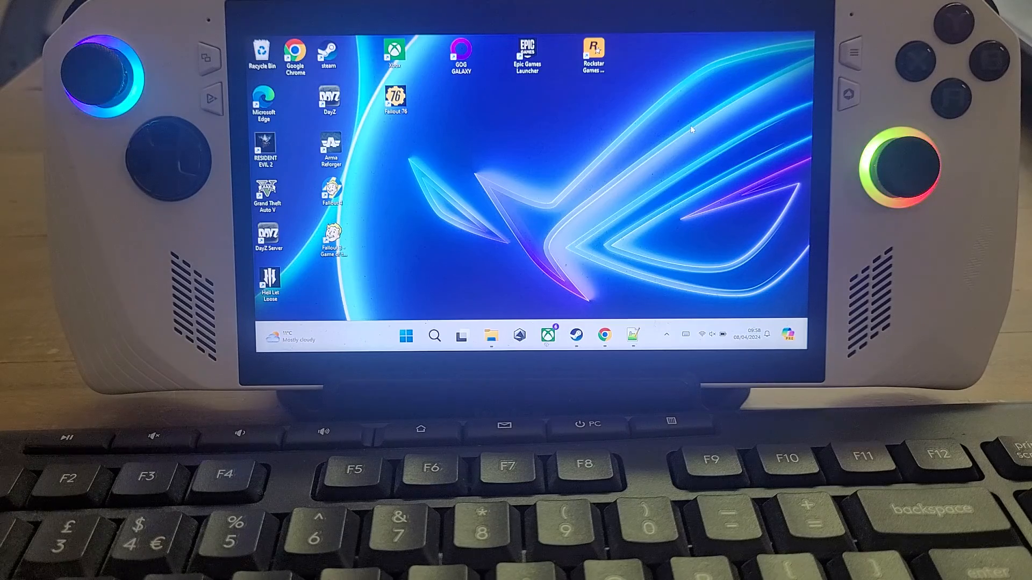
# Step: Start the DayZ Launcher from its desktop shortcut
pyautogui.click(329, 100)
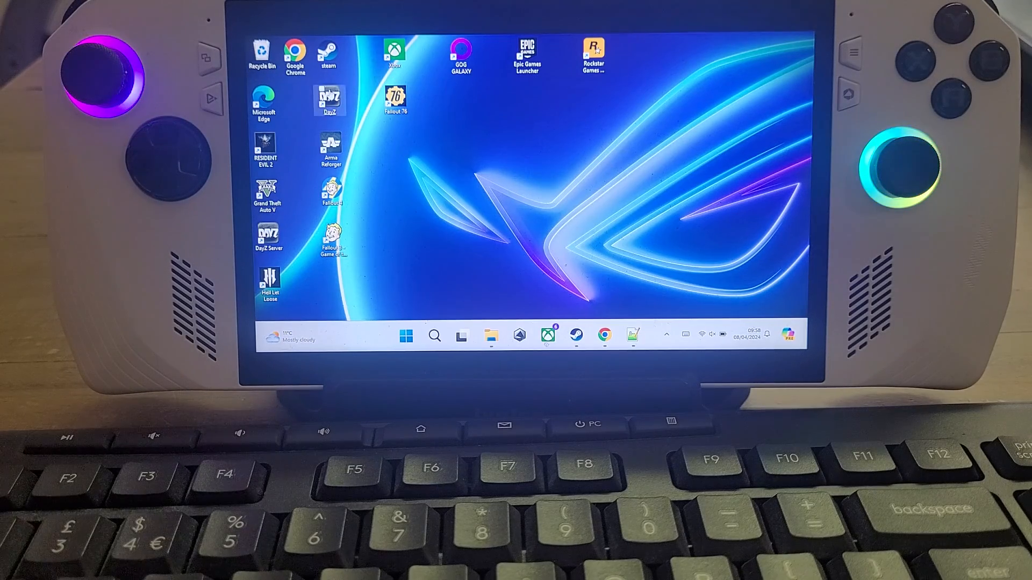
pyautogui.doubleClick(329, 99)
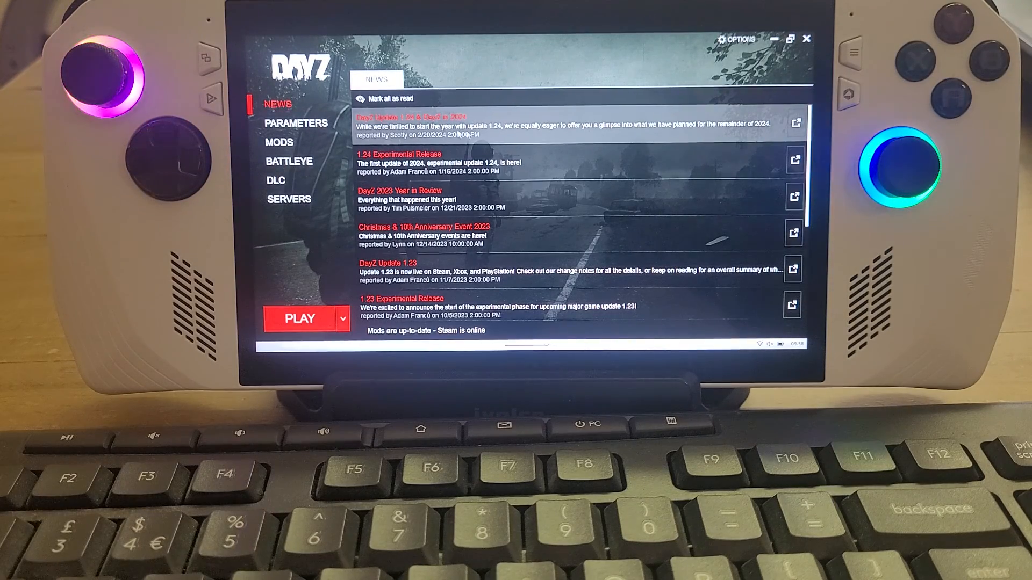
# Step: From MODS, open Ambient Animals Pack's folder in Windows Explorer, accepting the storage warning
pyautogui.click(278, 141)
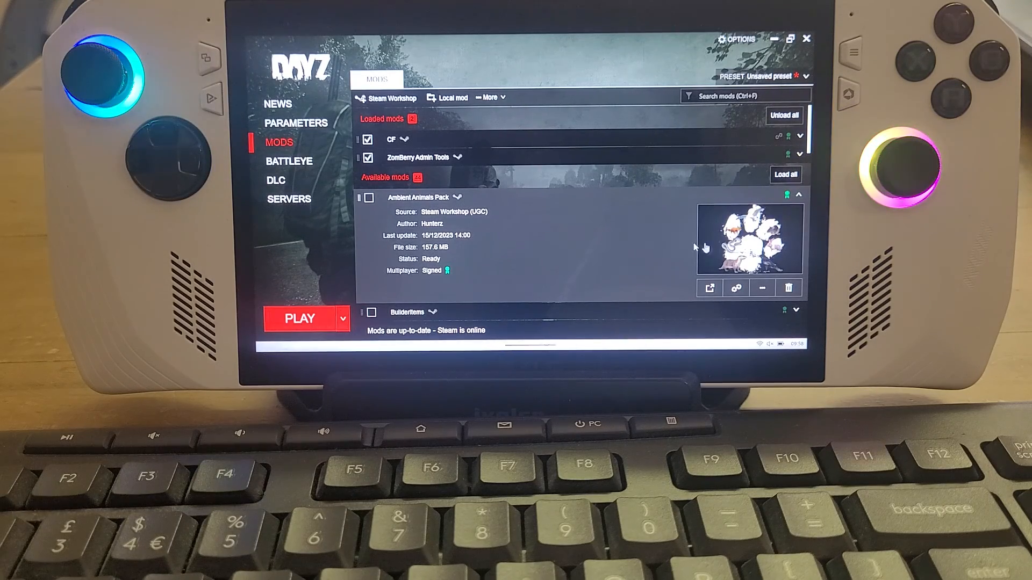
pyautogui.click(761, 287)
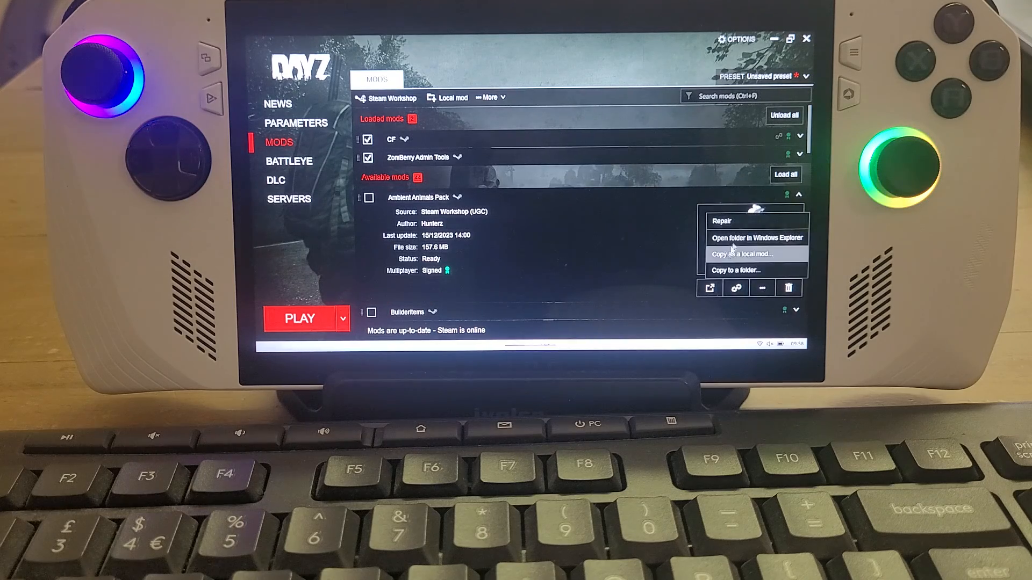
pyautogui.click(756, 237)
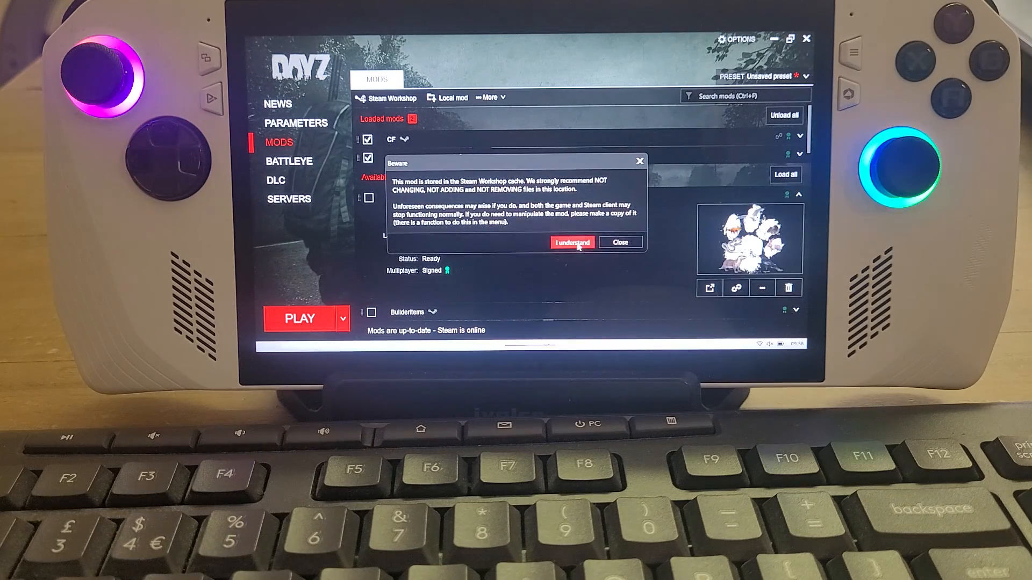
pyautogui.click(572, 243)
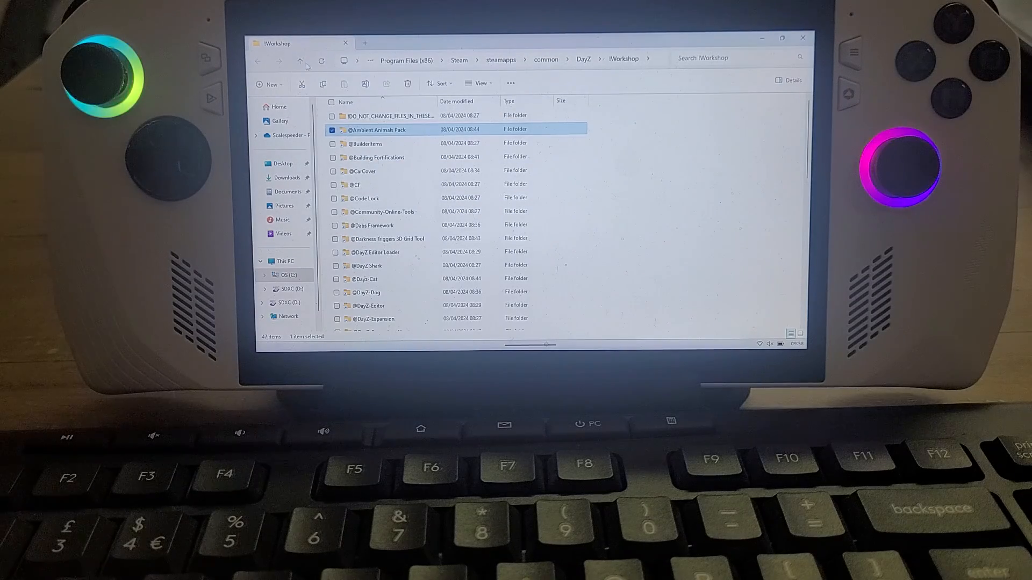
# Step: Go up from !Workshop through DayZ to Steam's common folder, then open Windows search
pyautogui.click(300, 61)
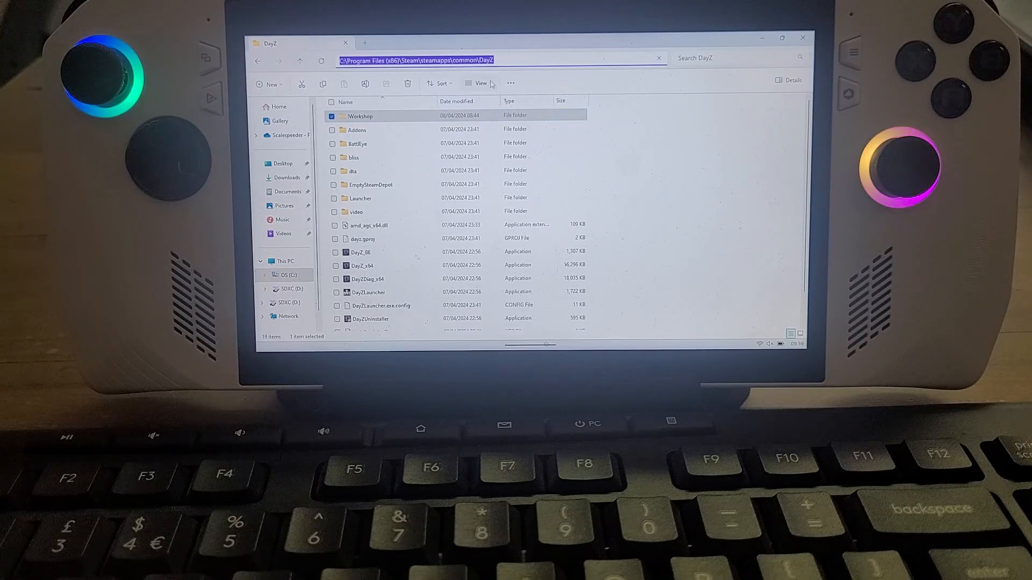
pyautogui.click(481, 83)
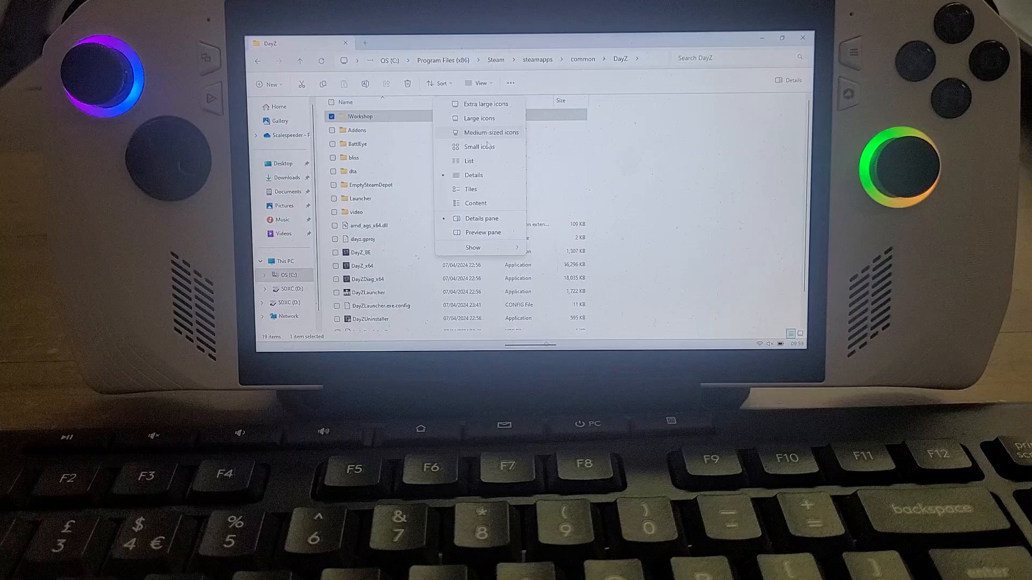
pyautogui.click(473, 248)
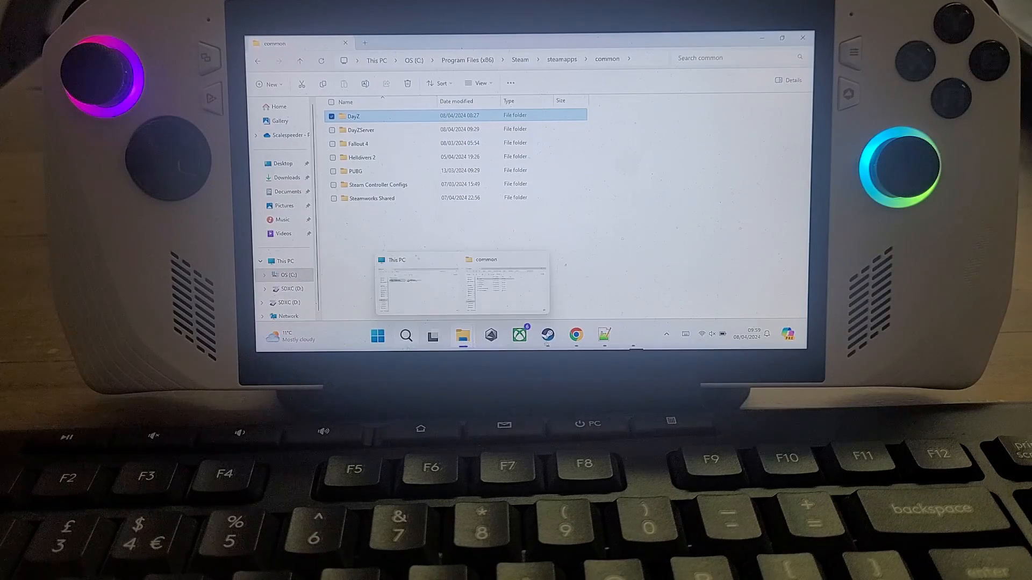
pyautogui.click(377, 335)
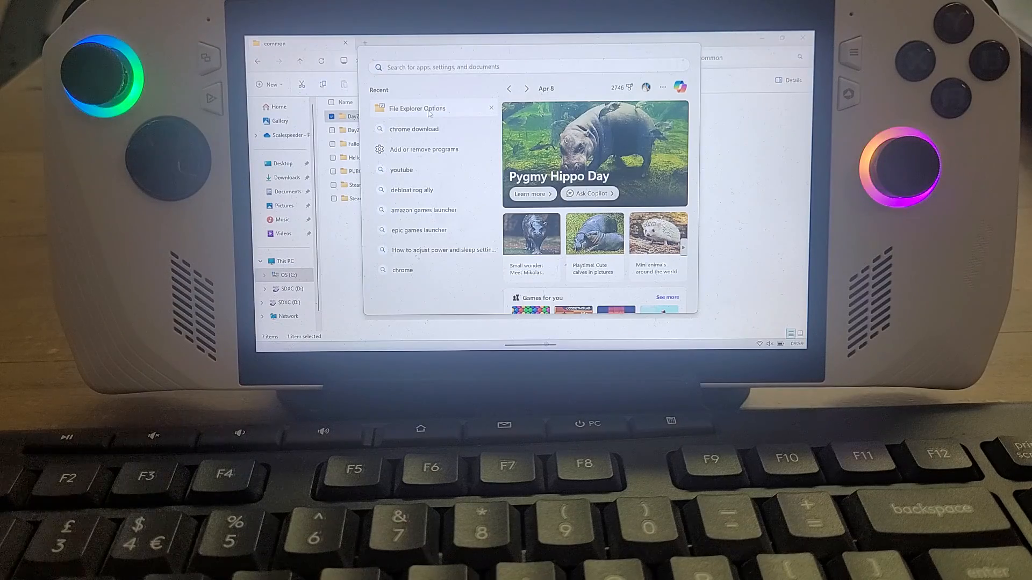
# Step: Verify 'Show hidden files, folders and drives' is enabled in File Explorer Options, then close it
pyautogui.click(417, 108)
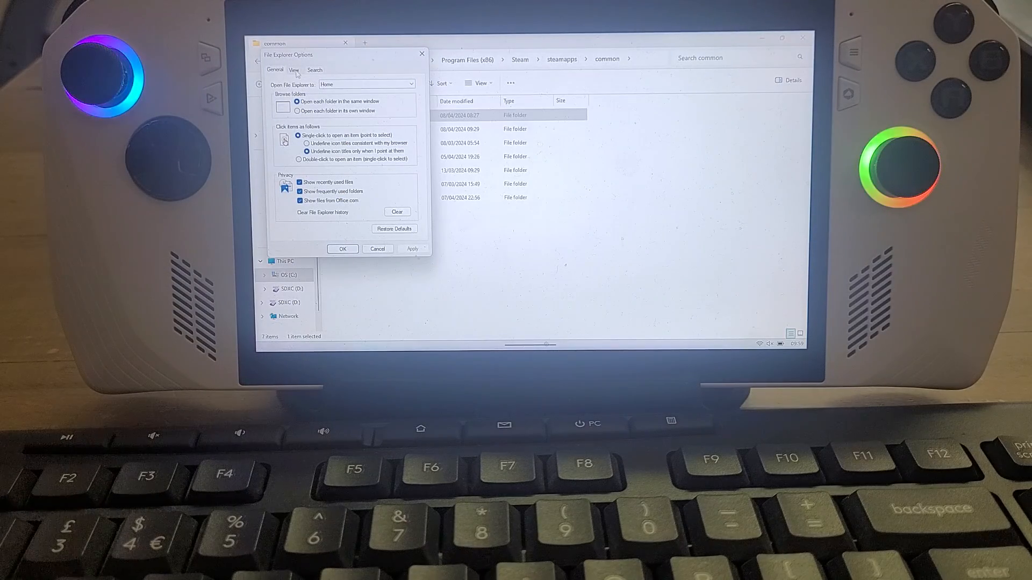
pyautogui.click(294, 70)
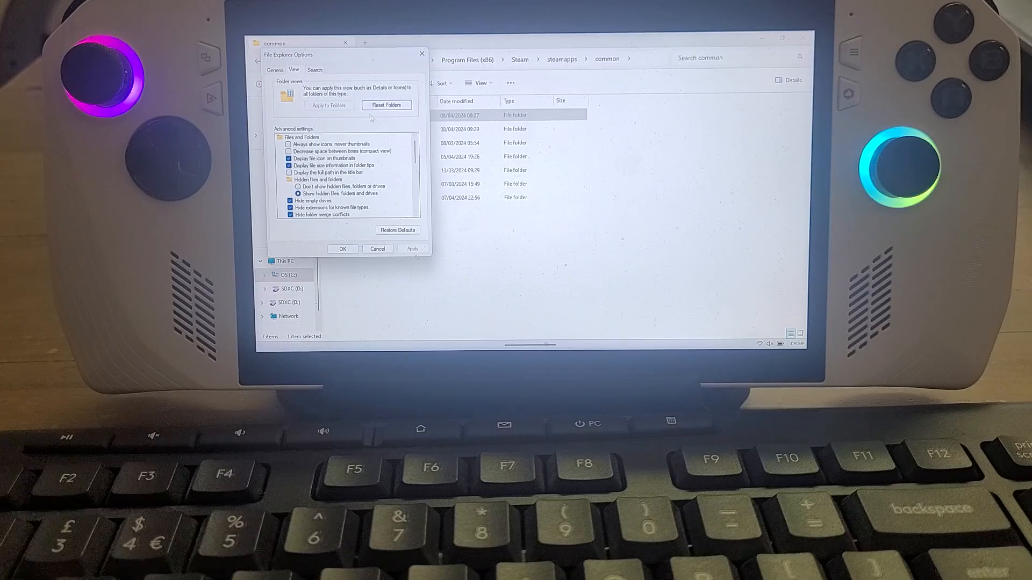
pyautogui.scroll(-3)
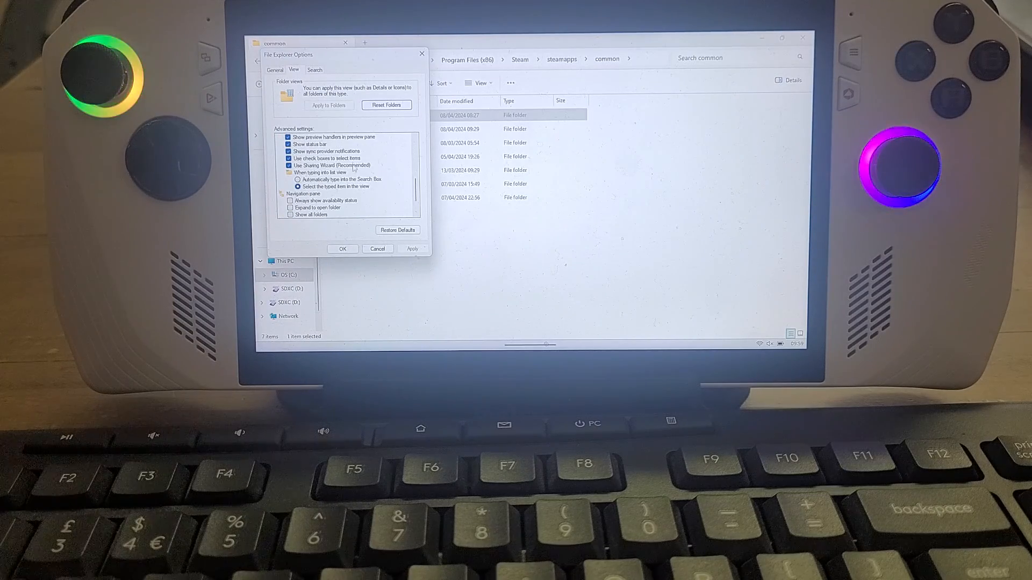
pyautogui.scroll(-3)
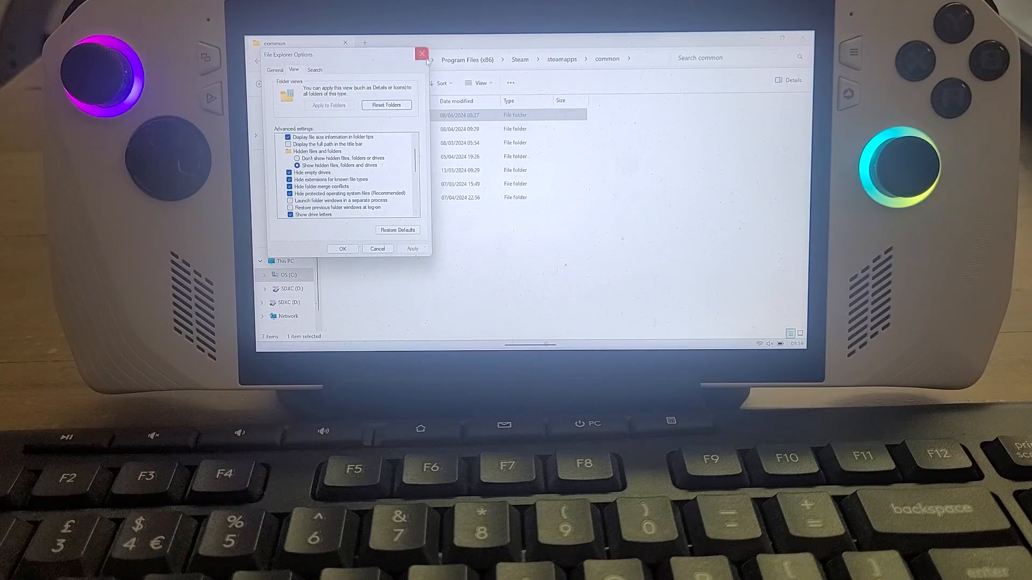
pyautogui.click(421, 54)
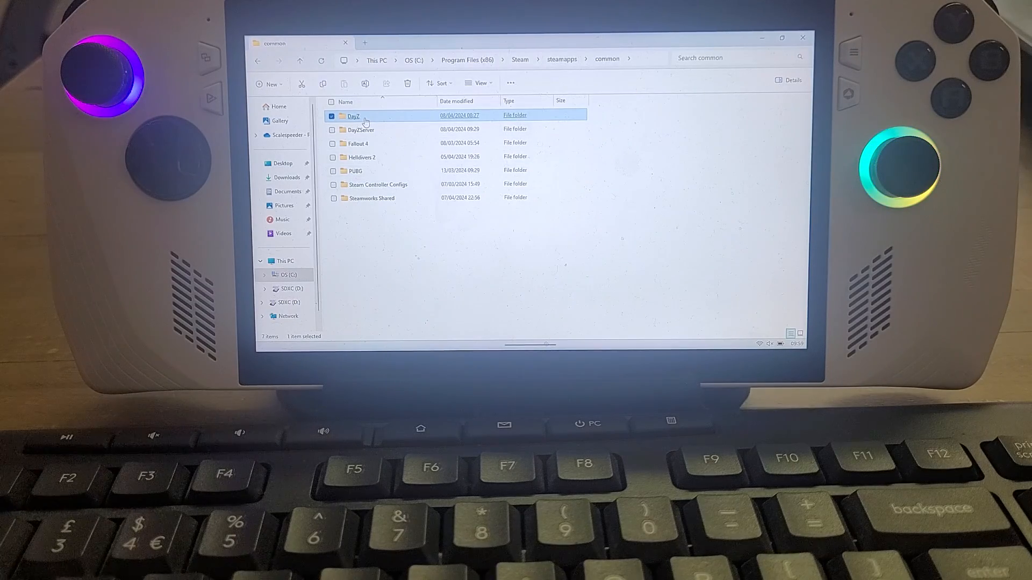
# Step: Open the DayZ folder inside Steam's common folder
pyautogui.doubleClick(352, 115)
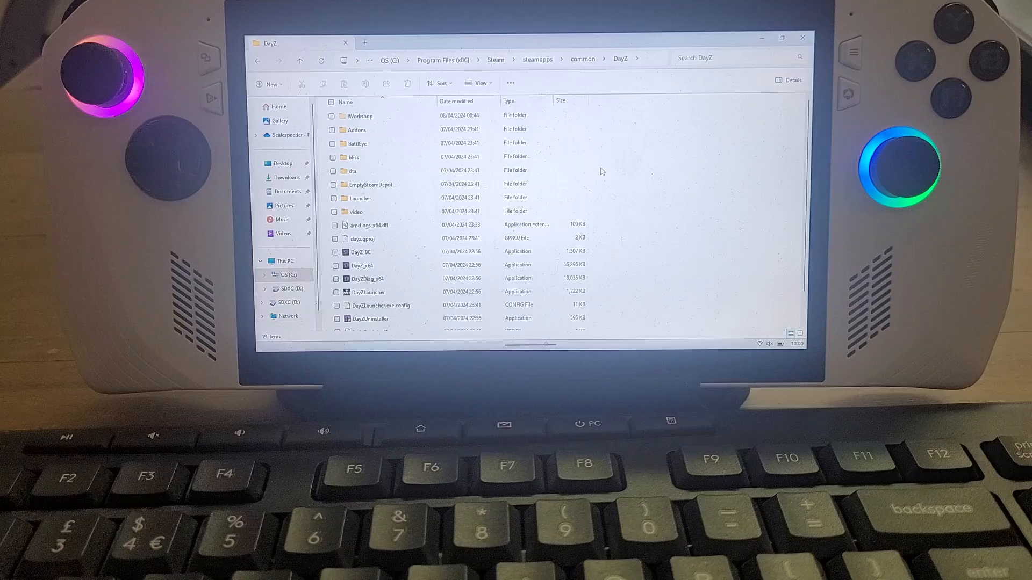
pyautogui.moveTo(630, 140)
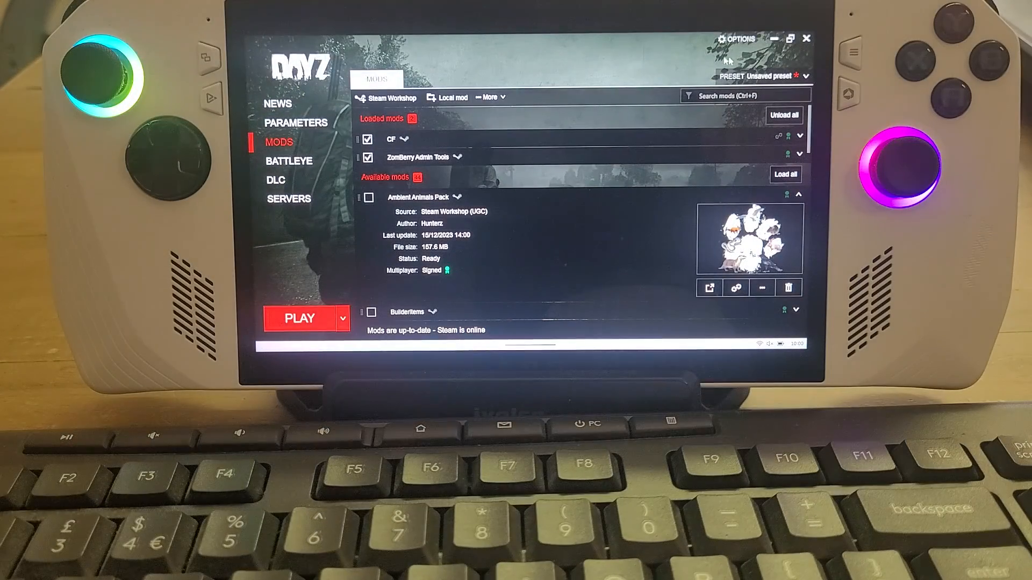
# Step: In Steam's Library Home, right-click DayZ to view Manage options like Browse local files
pyautogui.click(805, 38)
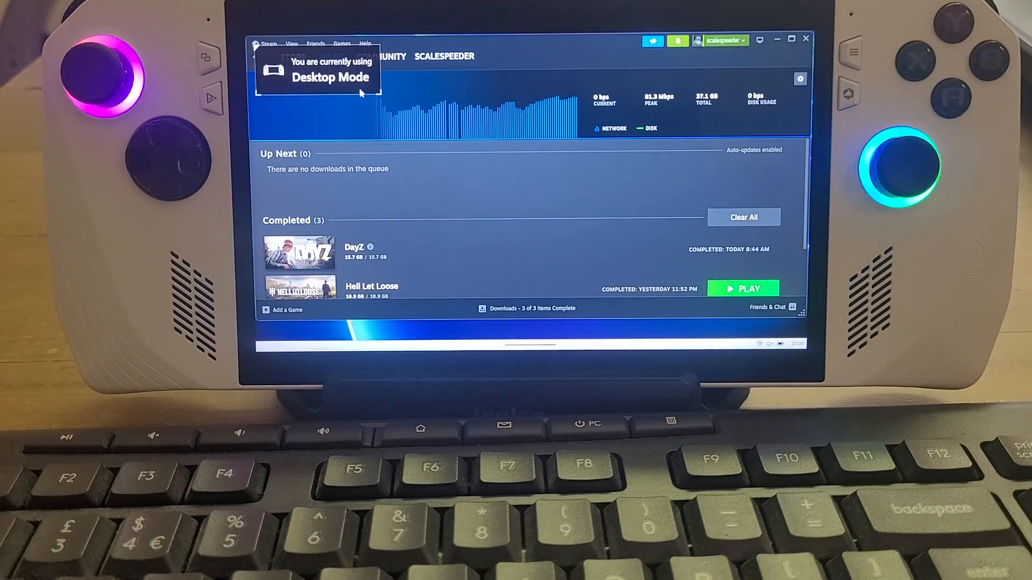
pyautogui.click(331, 56)
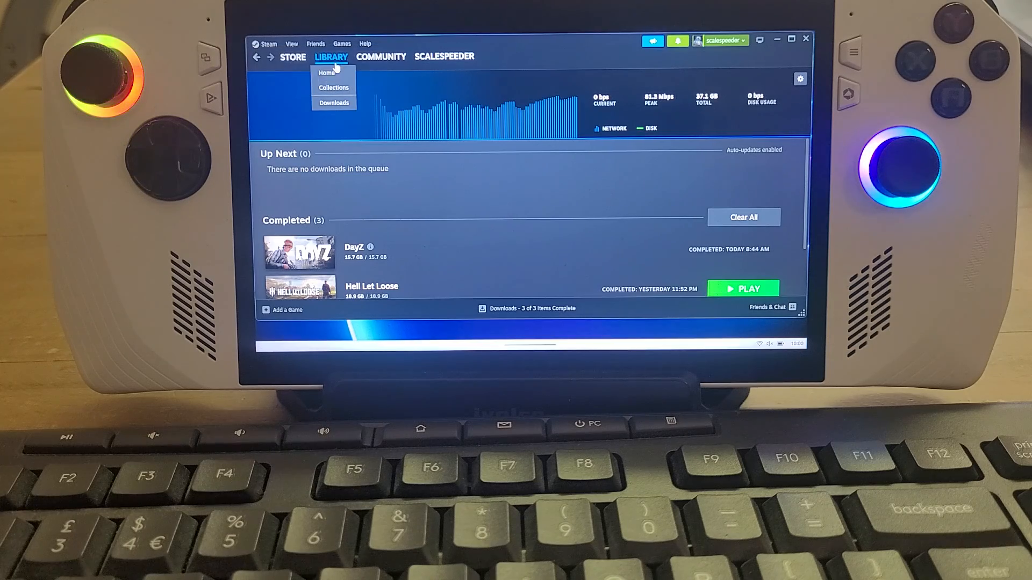
pyautogui.click(326, 73)
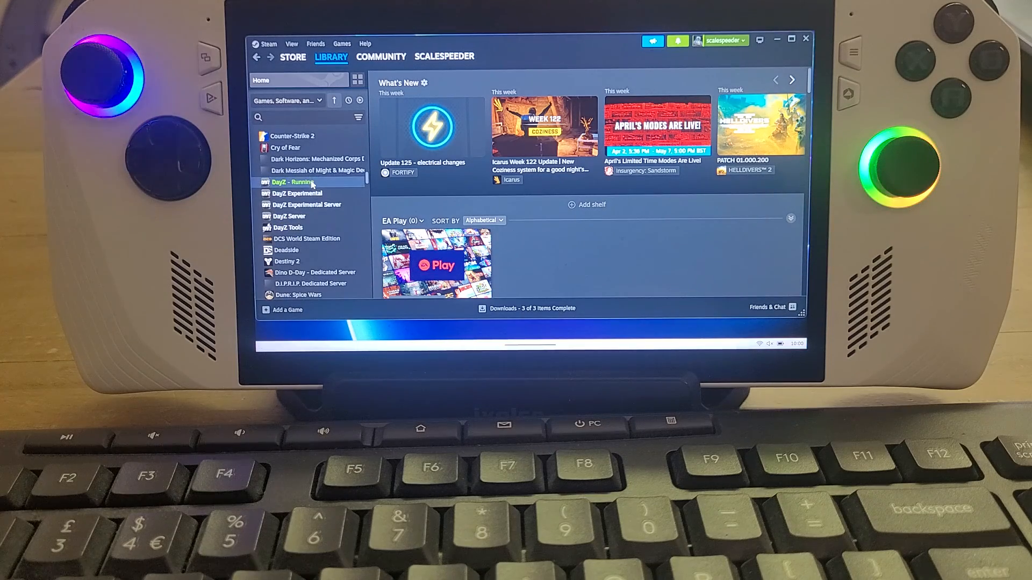
pyautogui.rightClick(293, 181)
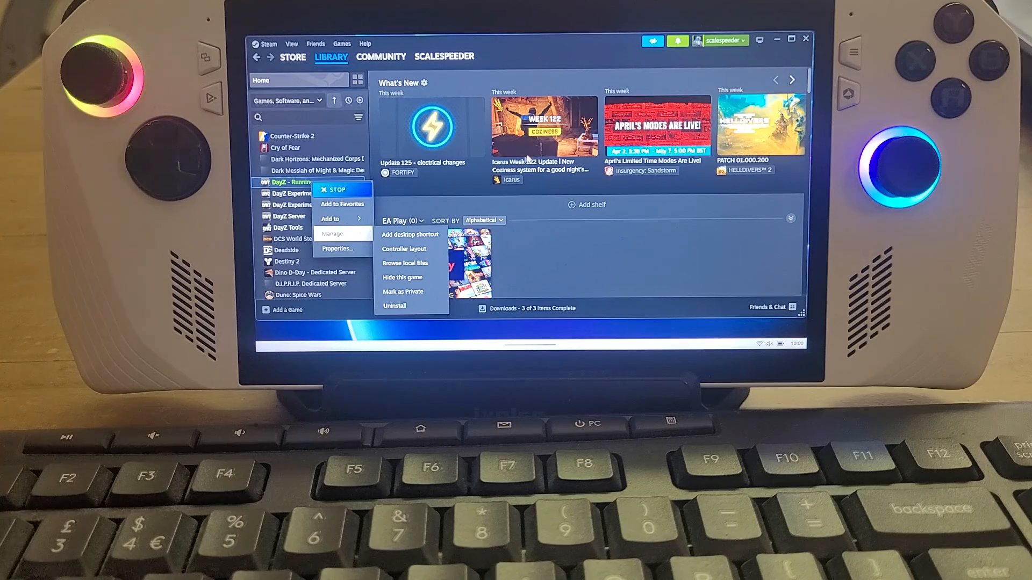
pyautogui.moveTo(783, 50)
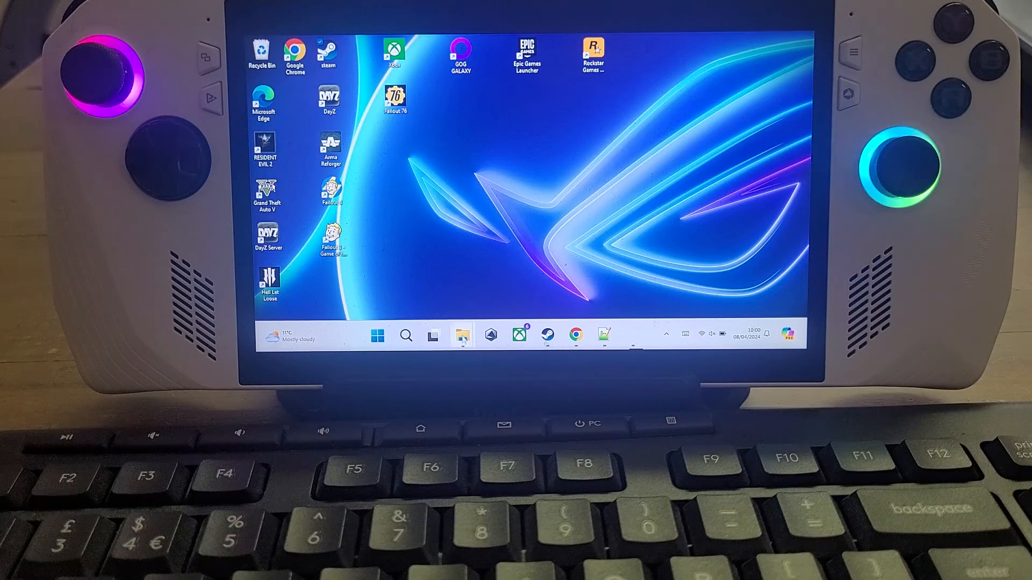
# Step: Open the OS (C:) drive from This PC and dismiss a folder permission prompt
pyautogui.click(461, 335)
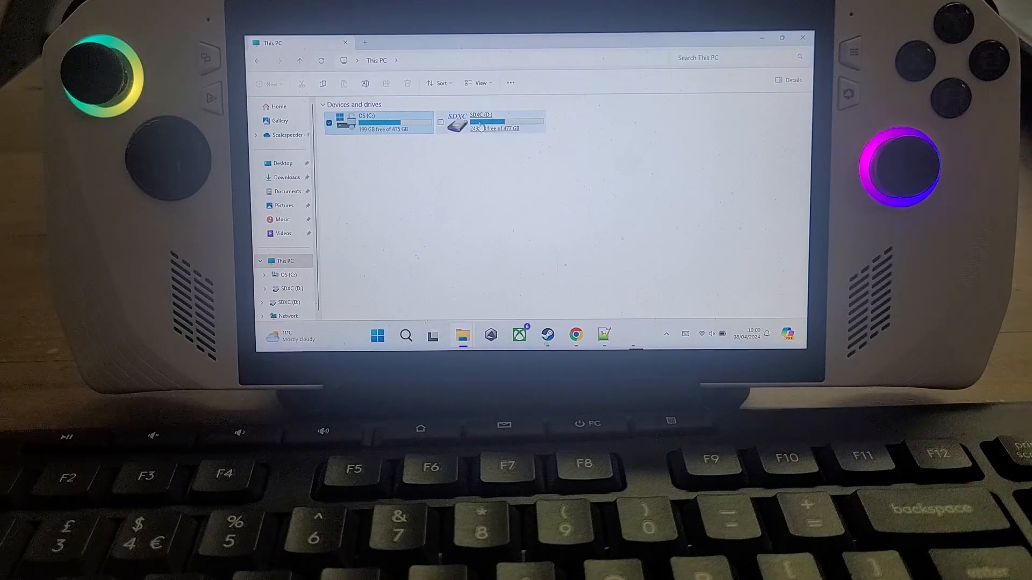
pyautogui.moveTo(481, 122)
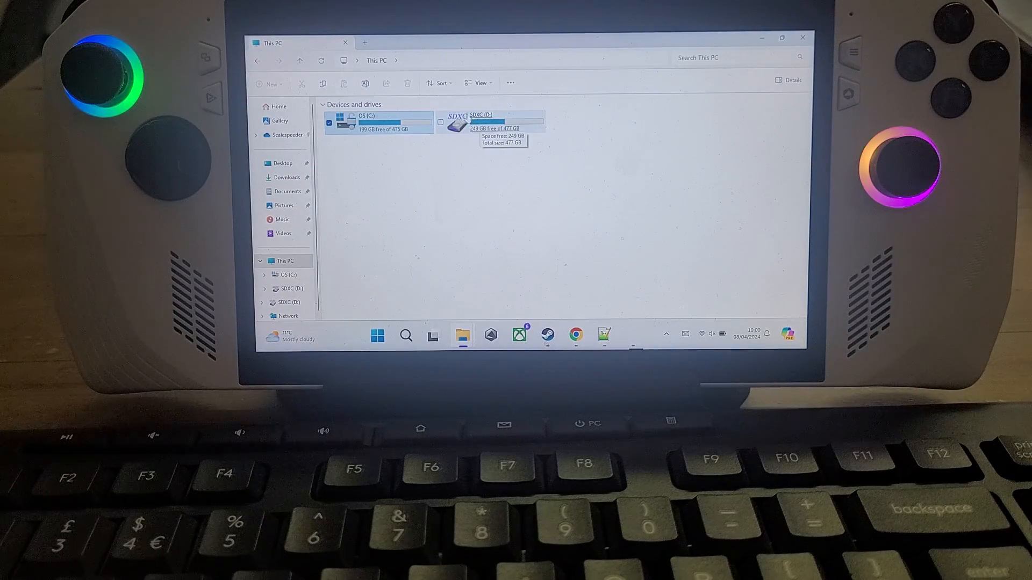
pyautogui.click(491, 122)
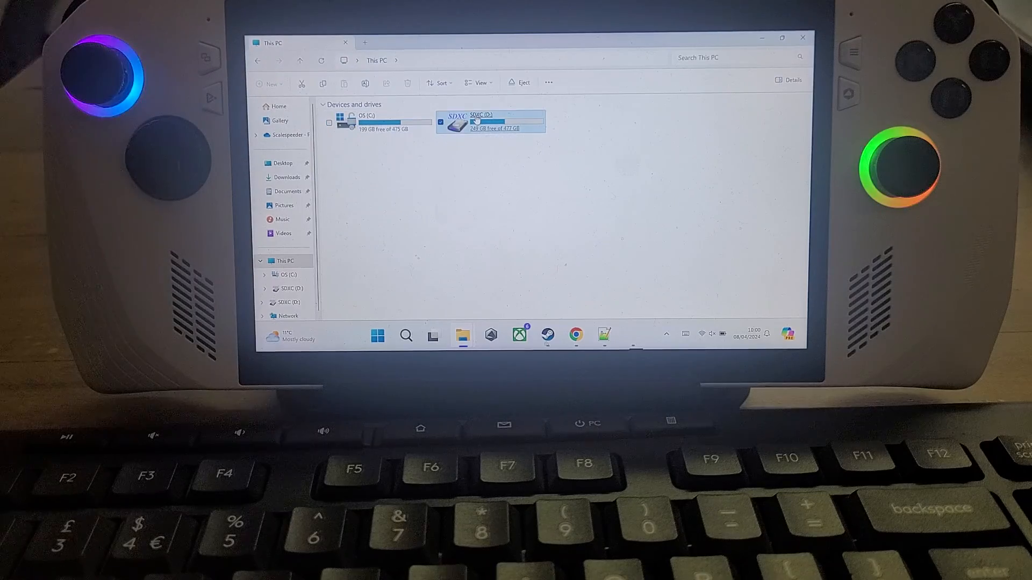
pyautogui.moveTo(490, 126)
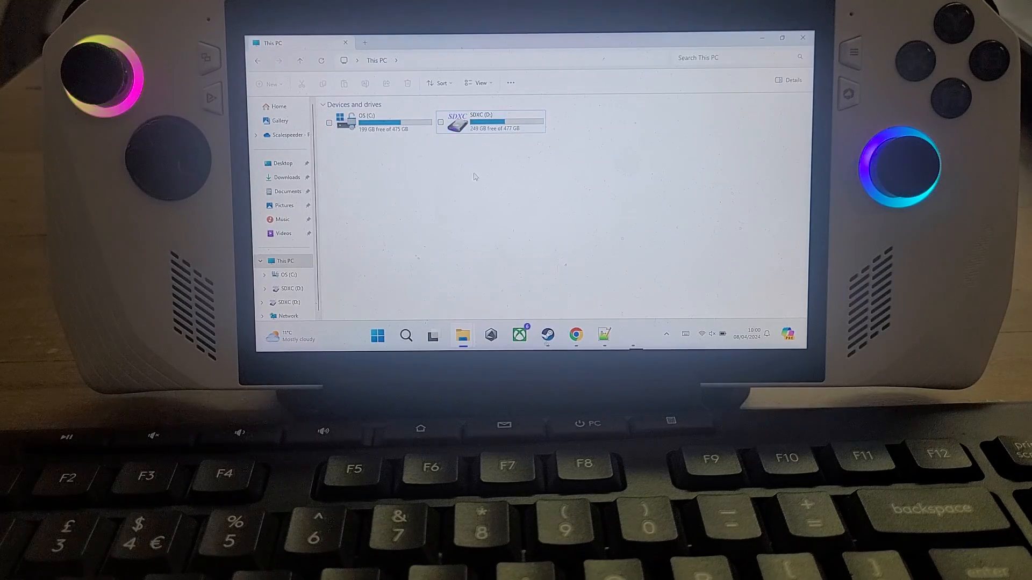
pyautogui.moveTo(490, 122)
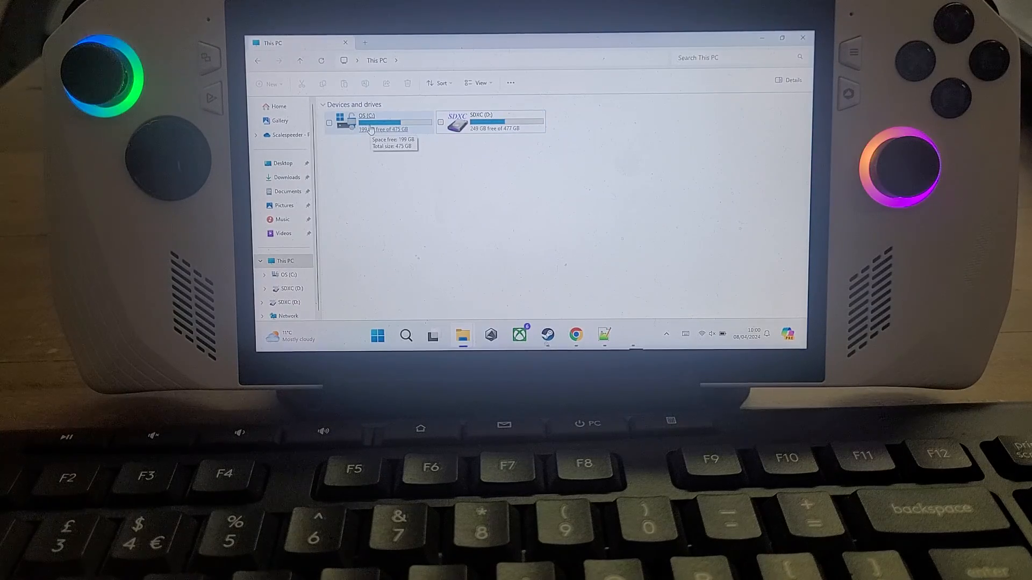
pyautogui.doubleClick(365, 122)
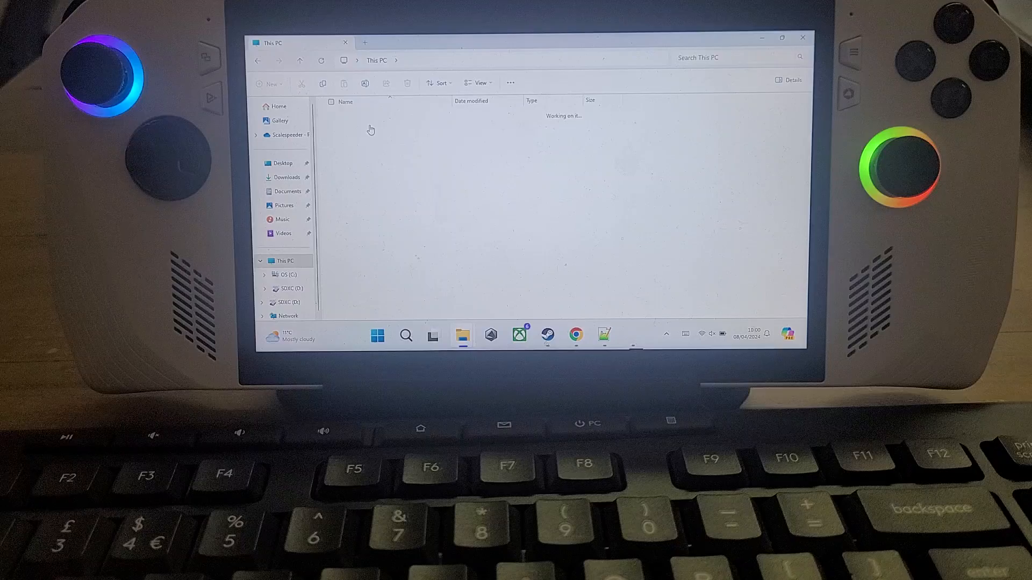
pyautogui.doubleClick(358, 130)
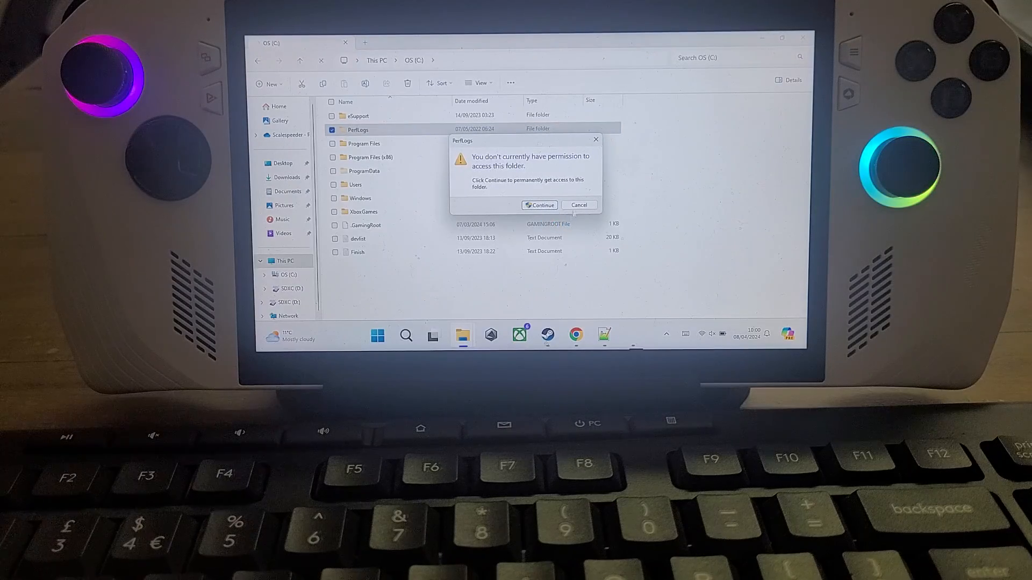
pyautogui.click(577, 205)
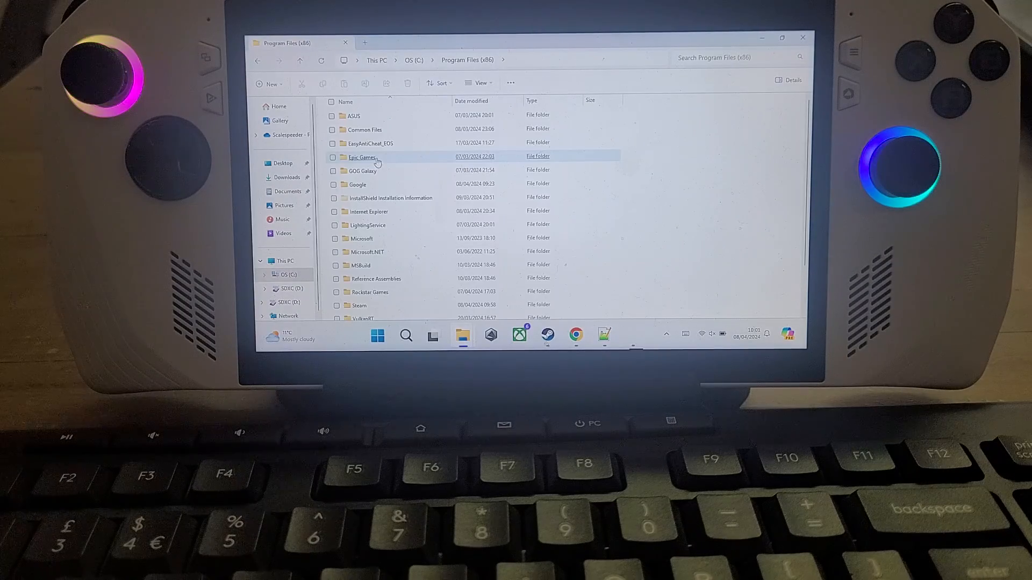
# Step: Go through Steam, steamapps and common into DayZ and select !Workshop
pyautogui.scroll(-3)
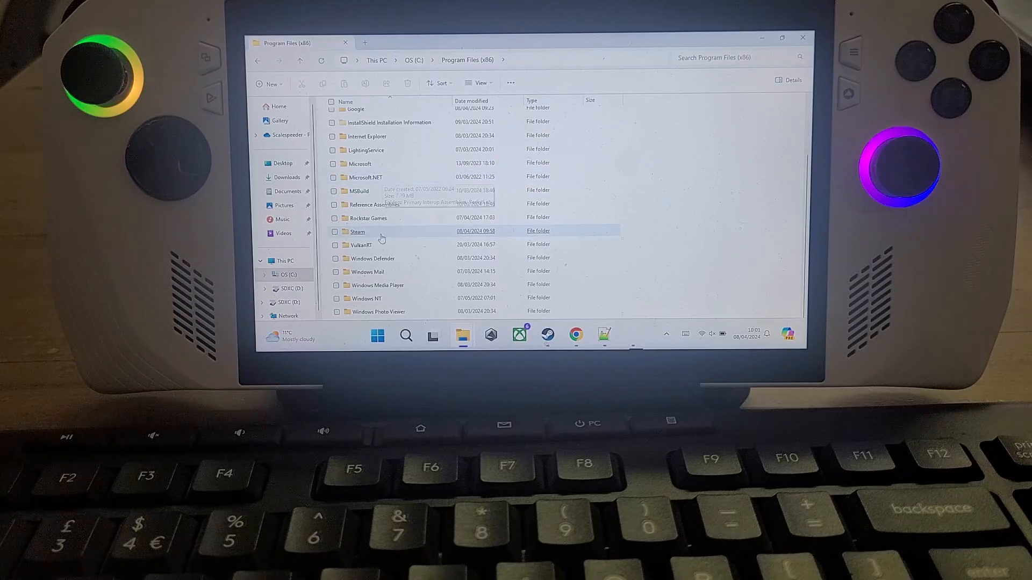
pyautogui.doubleClick(357, 232)
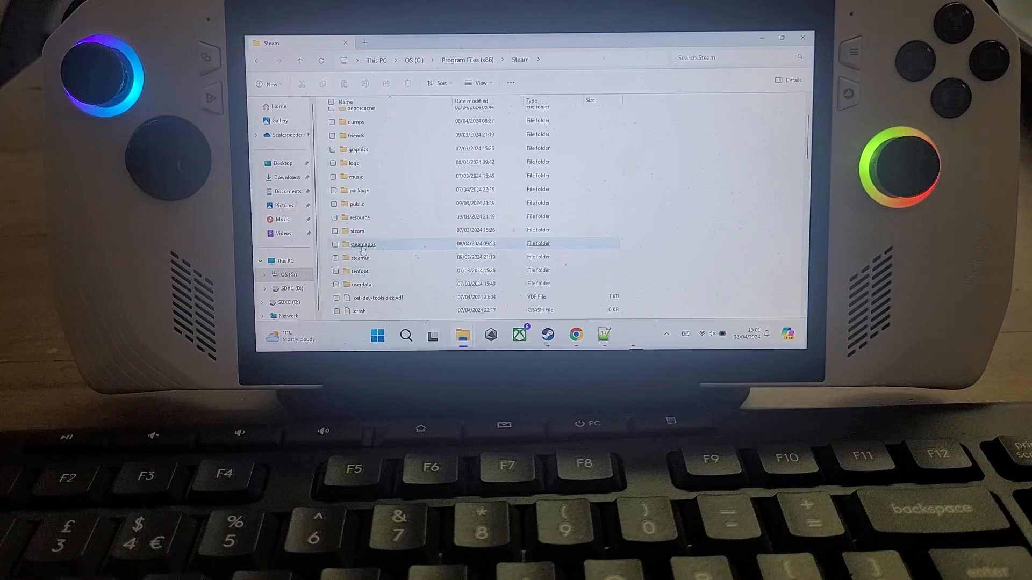
pyautogui.doubleClick(363, 244)
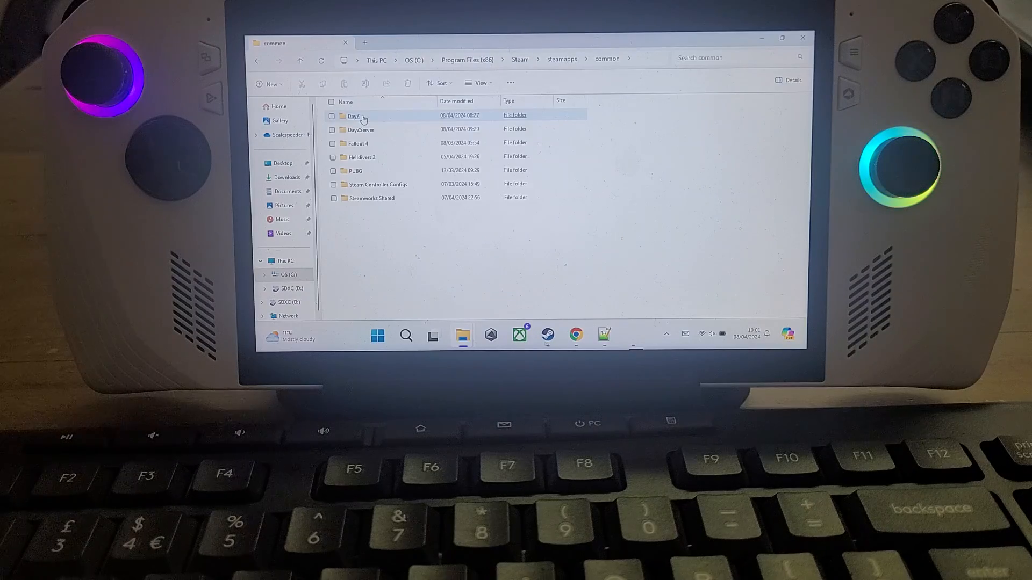
pyautogui.doubleClick(353, 115)
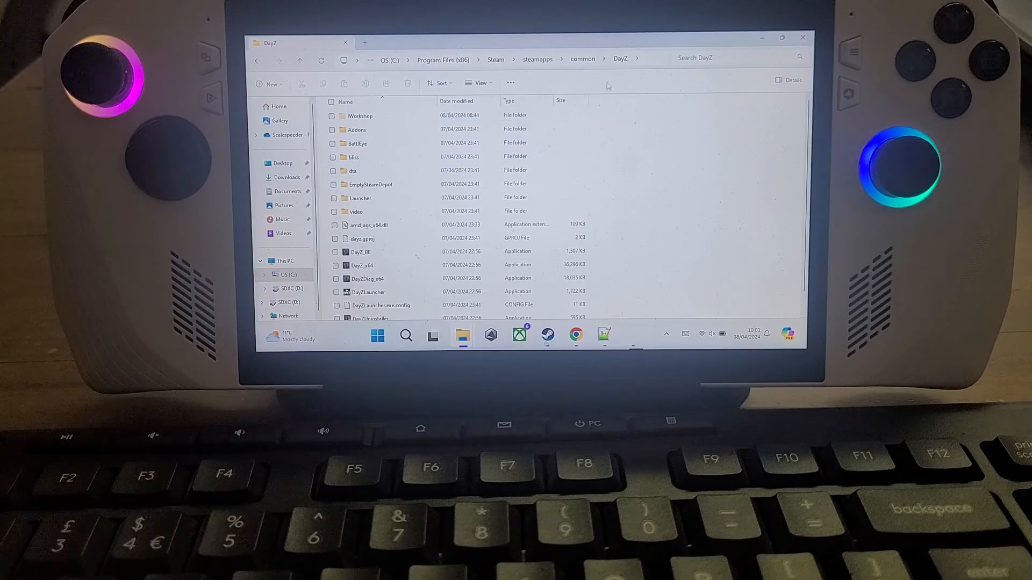
pyautogui.click(360, 115)
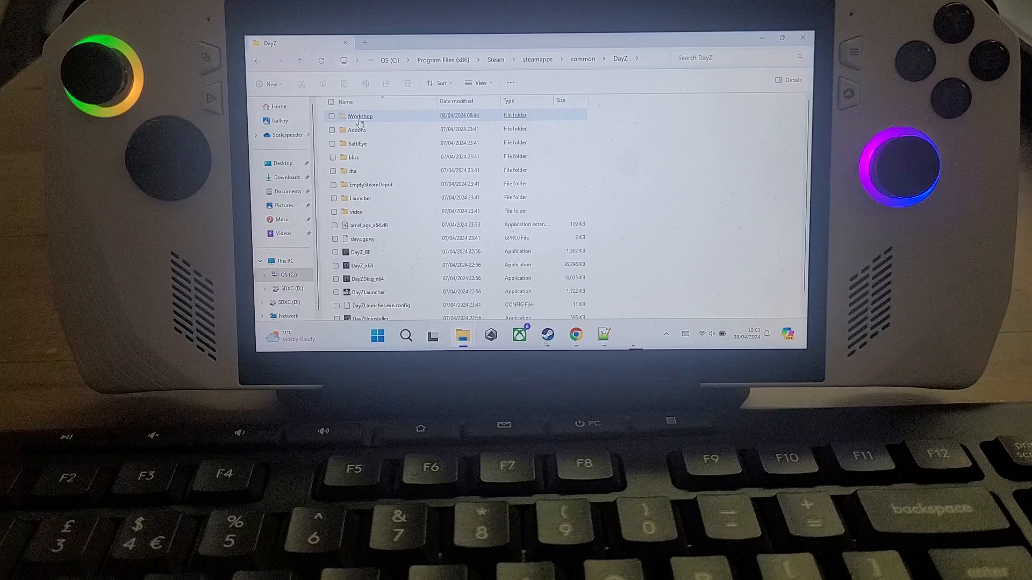
pyautogui.moveTo(359, 116)
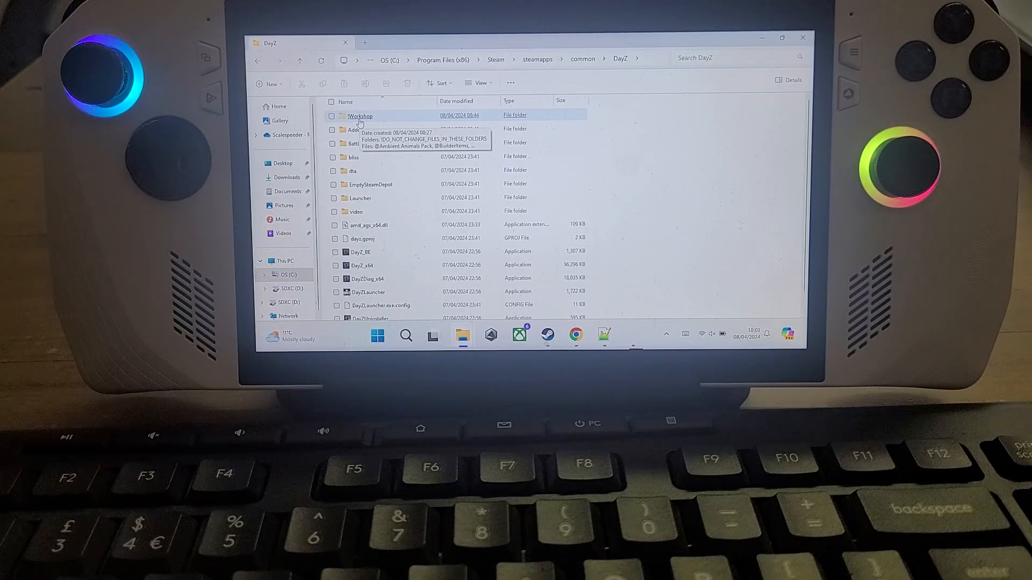
pyautogui.moveTo(729, 132)
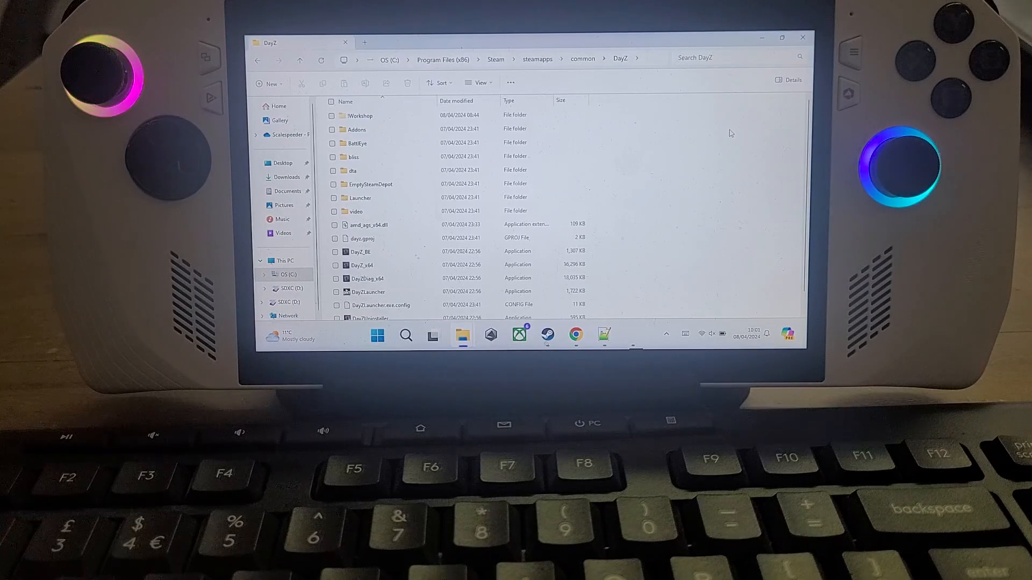
pyautogui.click(360, 115)
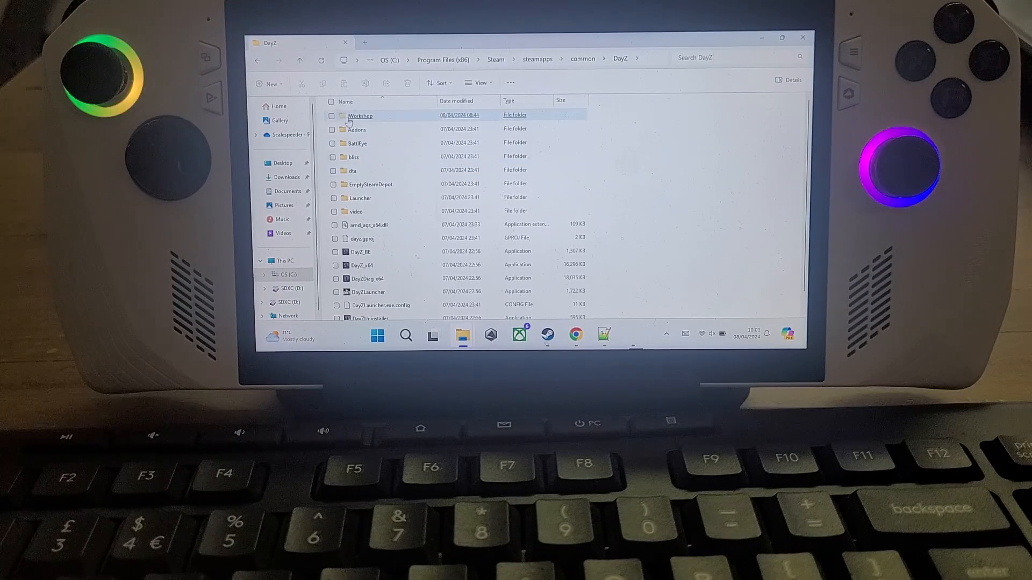
pyautogui.doubleClick(360, 115)
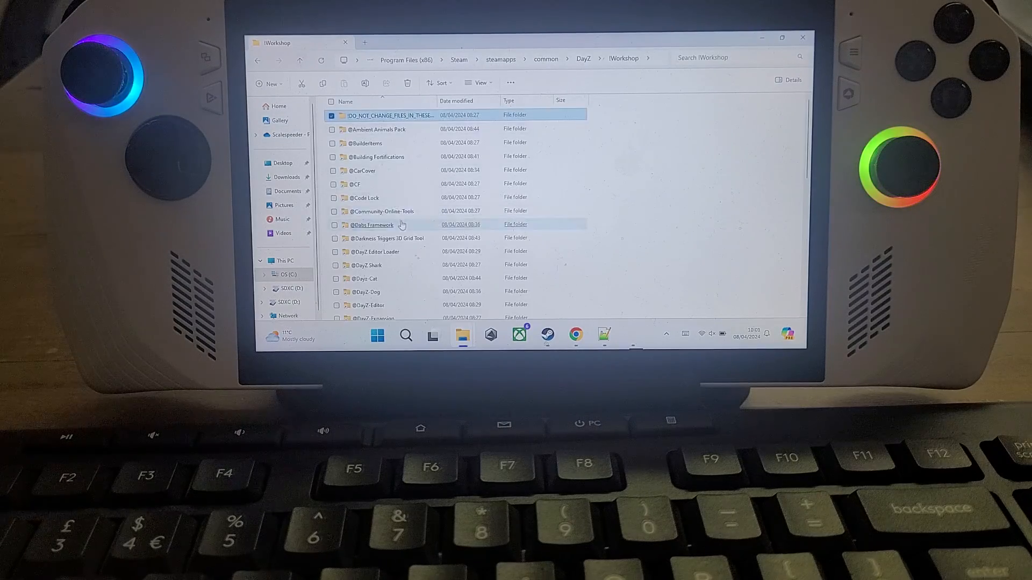
pyautogui.moveTo(411, 171)
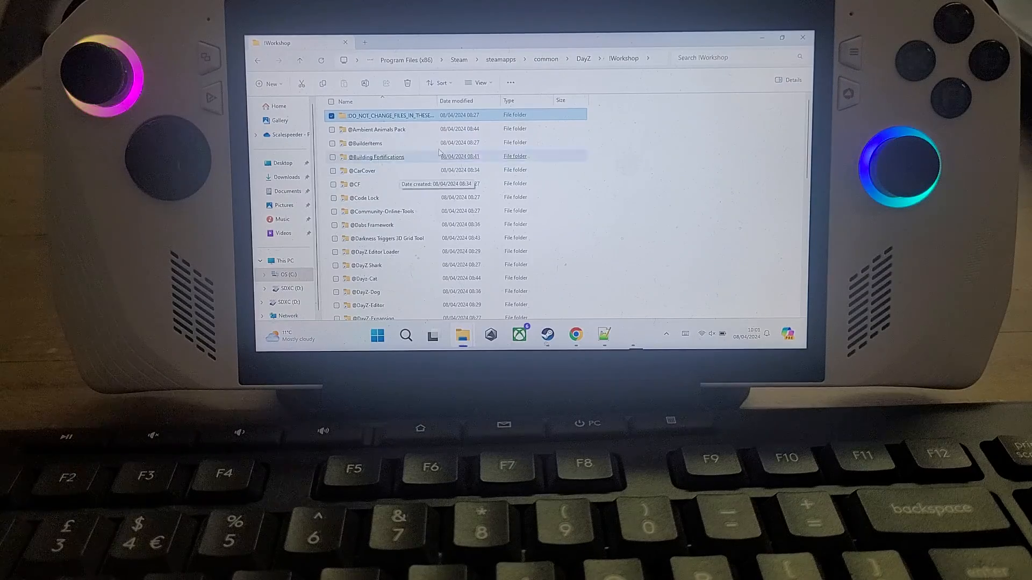
pyautogui.moveTo(377, 275)
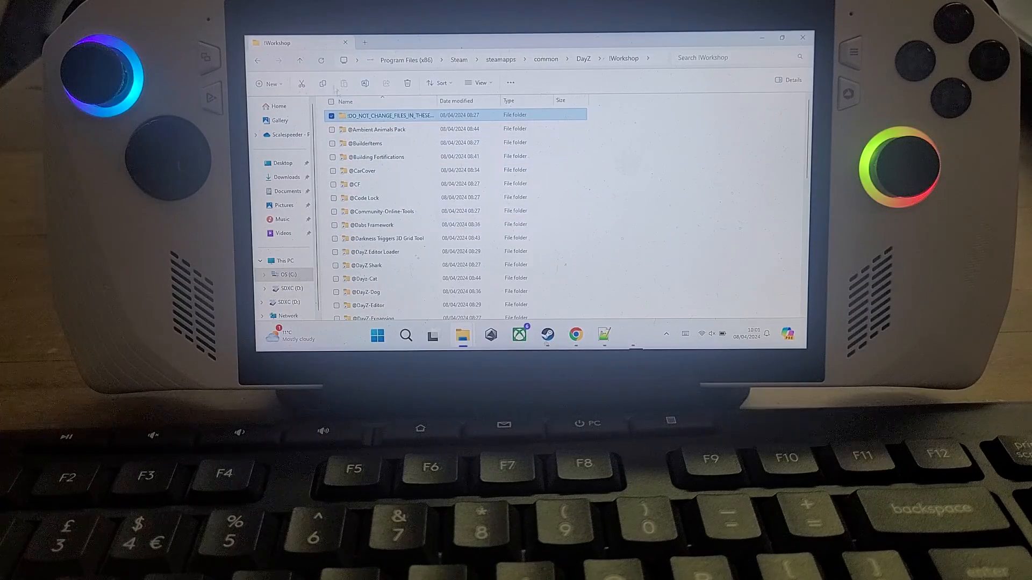
pyautogui.click(582, 58)
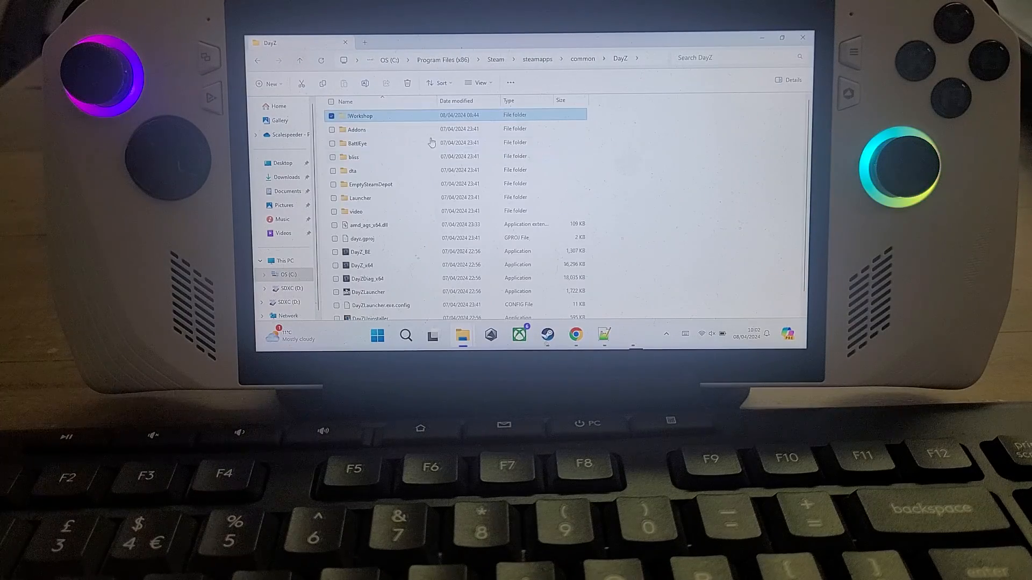
pyautogui.doubleClick(360, 115)
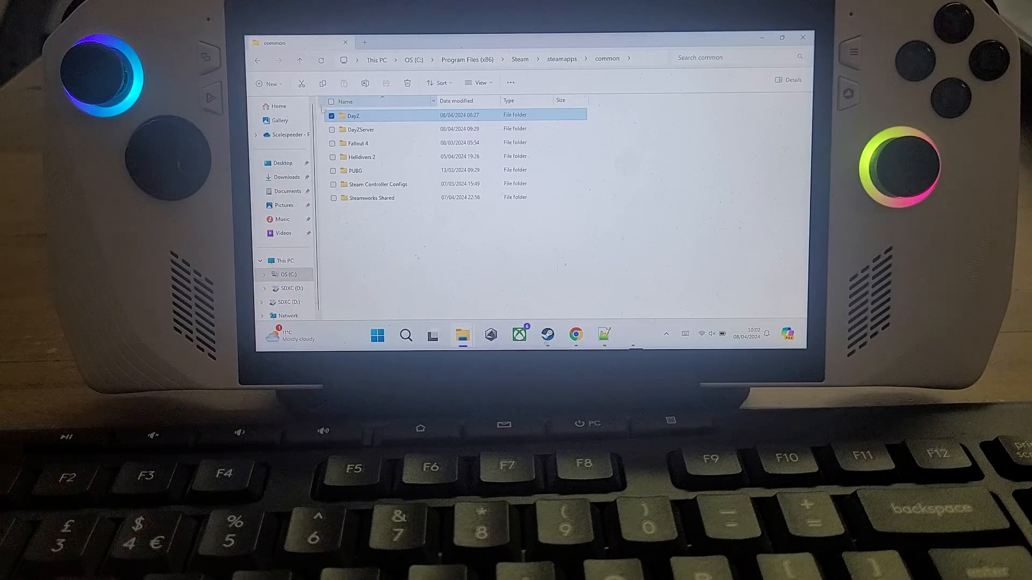
# Step: Browse steamapps > workshop > content > 221100 numbered mod folders, then return to steamapps
pyautogui.click(299, 60)
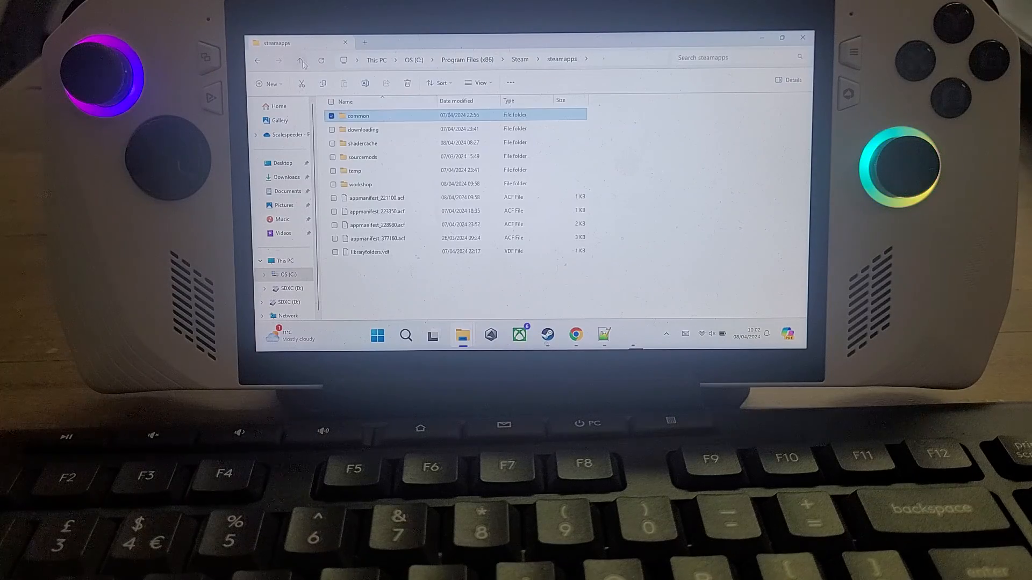
pyautogui.doubleClick(360, 184)
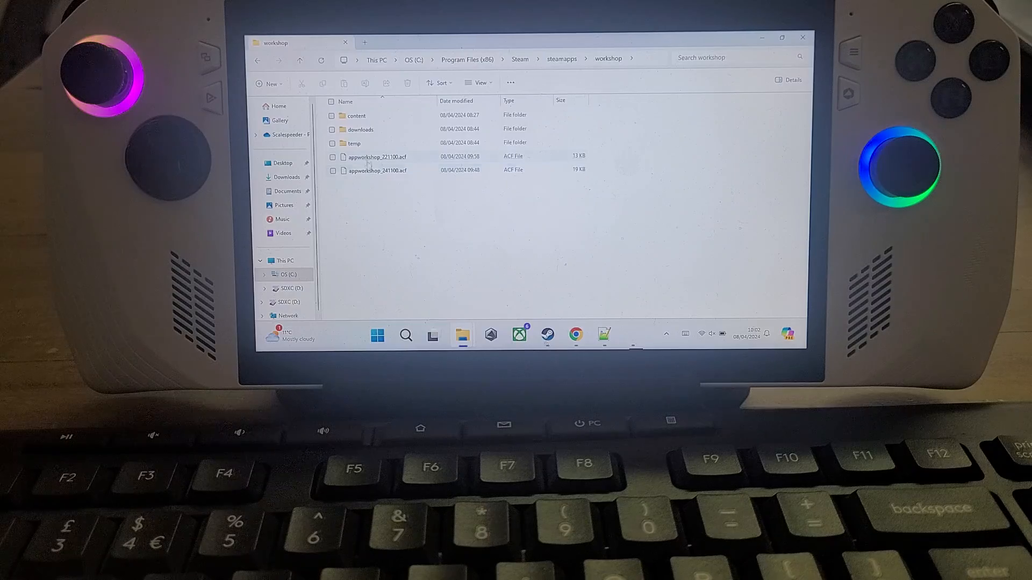
pyautogui.doubleClick(355, 115)
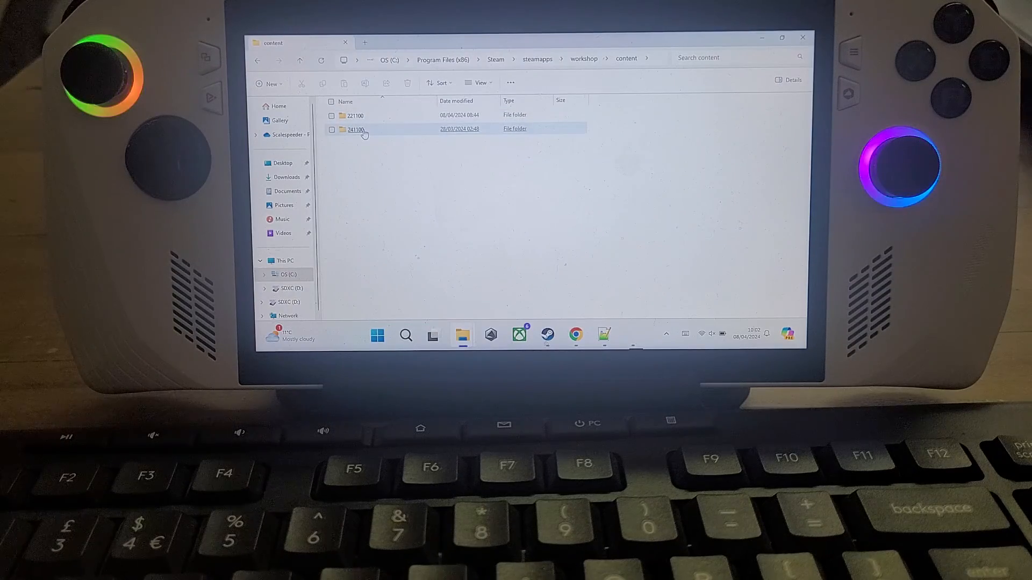
pyautogui.click(354, 115)
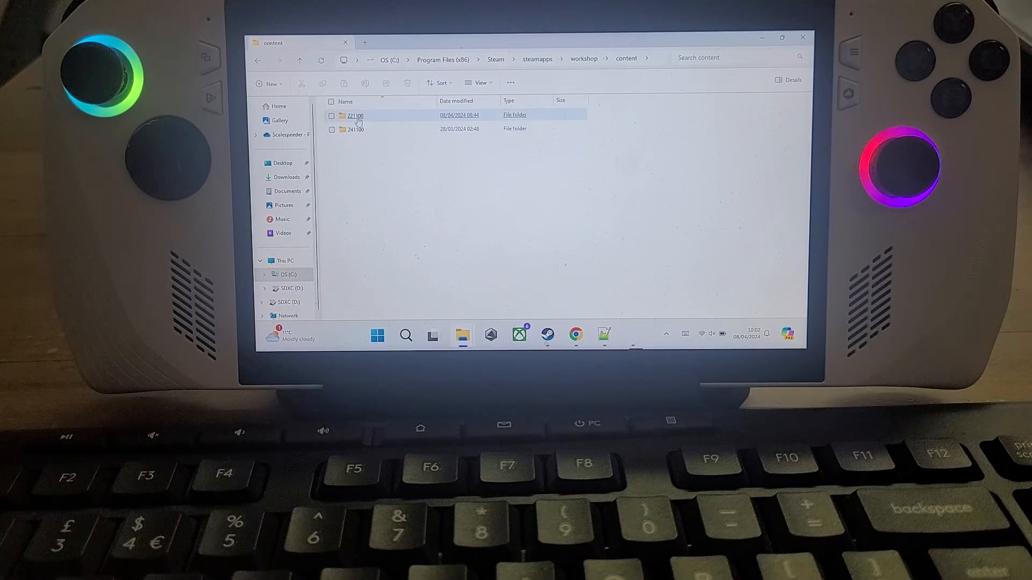
pyautogui.moveTo(356, 129)
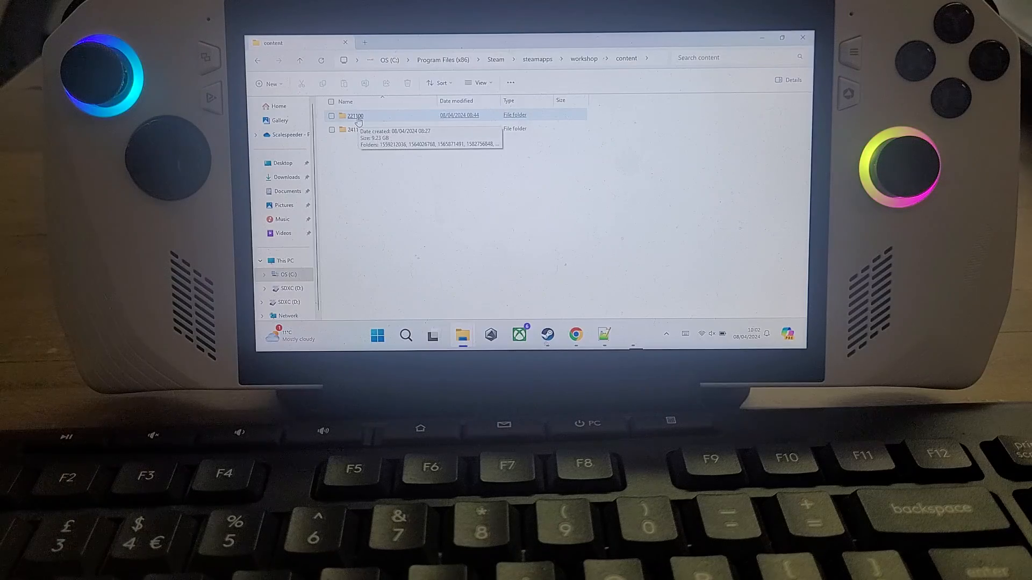
pyautogui.doubleClick(354, 115)
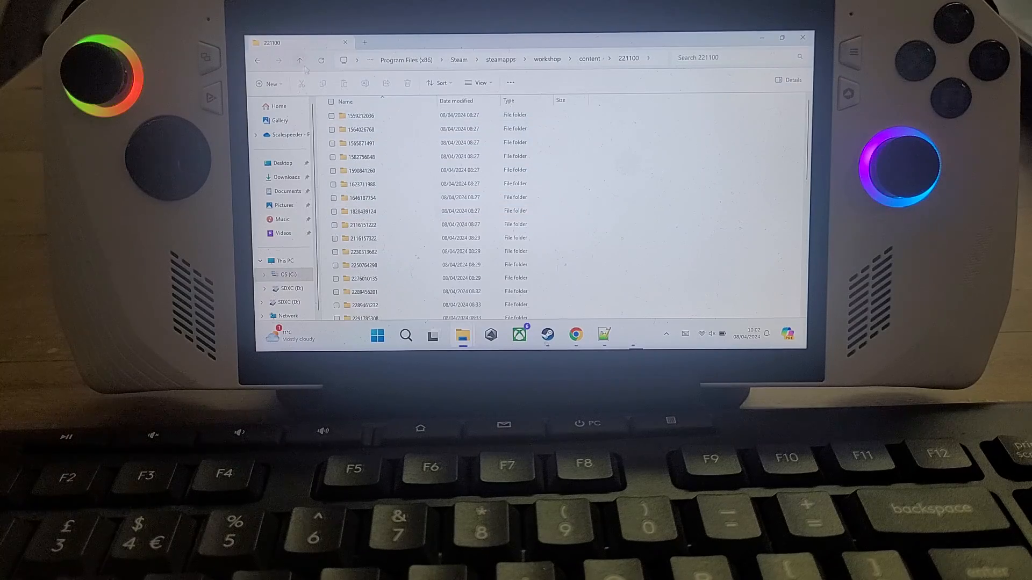
pyautogui.click(300, 60)
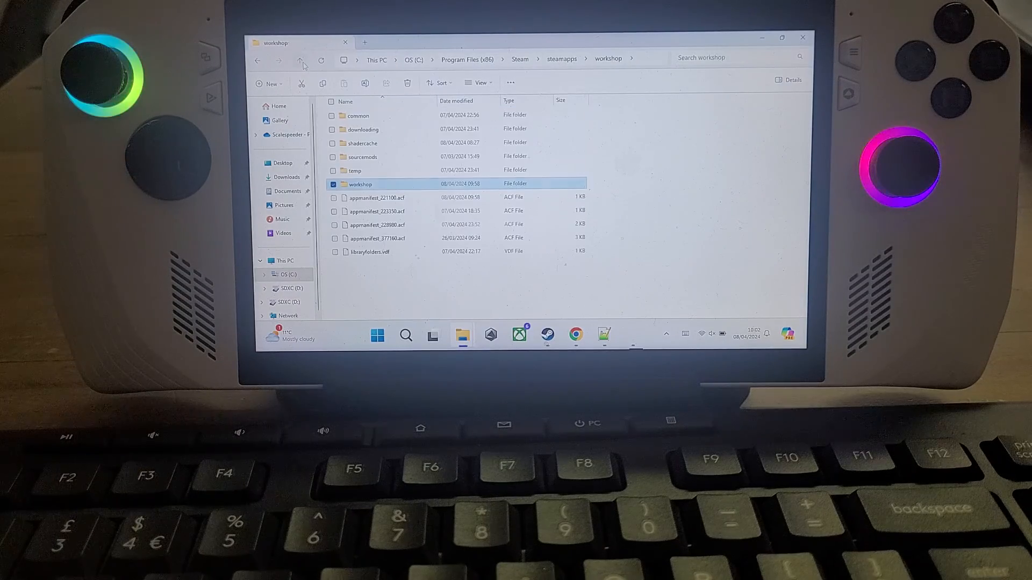
pyautogui.click(302, 61)
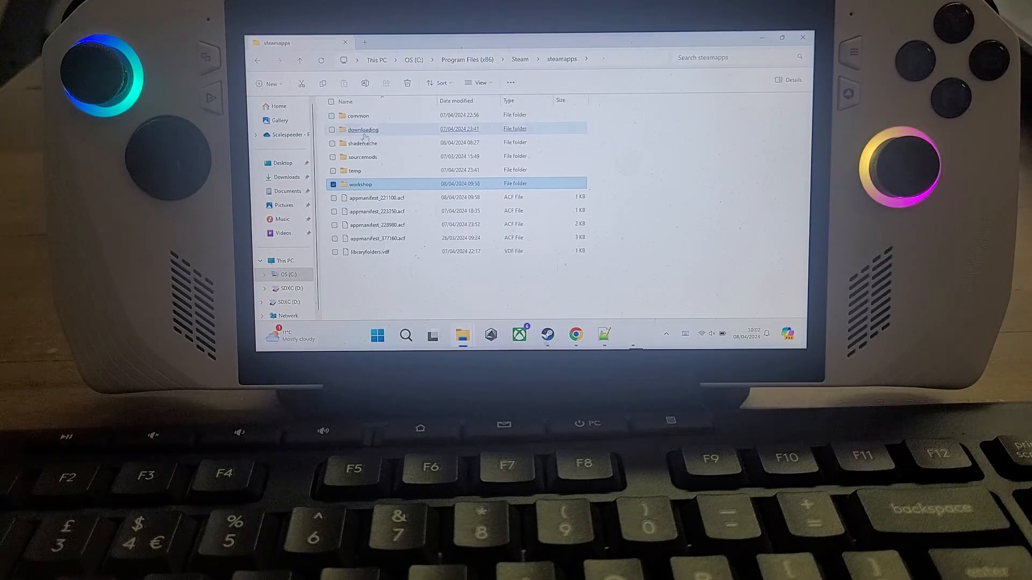
# Step: Reopen common > DayZ, then close the File Explorer window
pyautogui.doubleClick(358, 115)
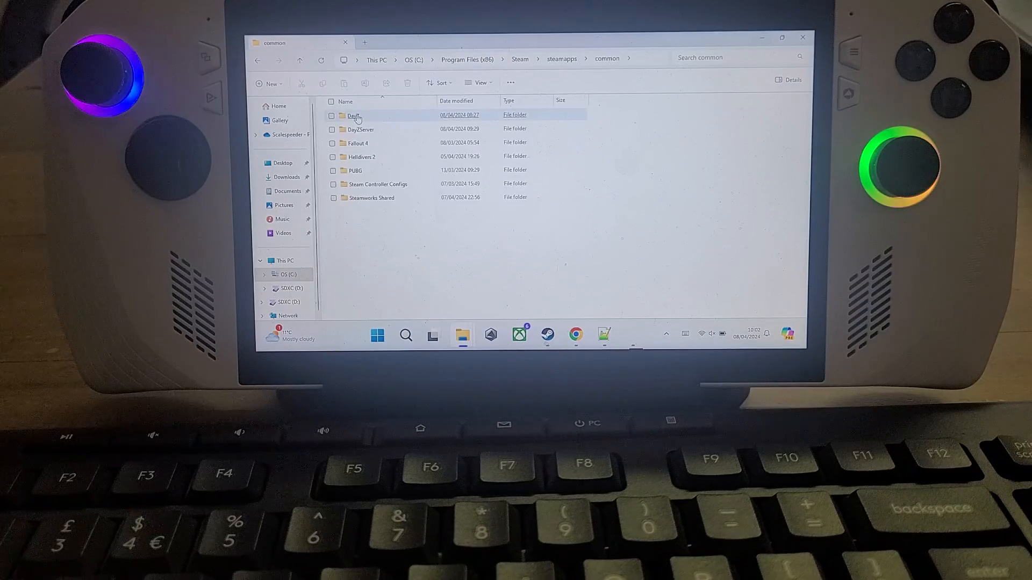
pyautogui.doubleClick(355, 114)
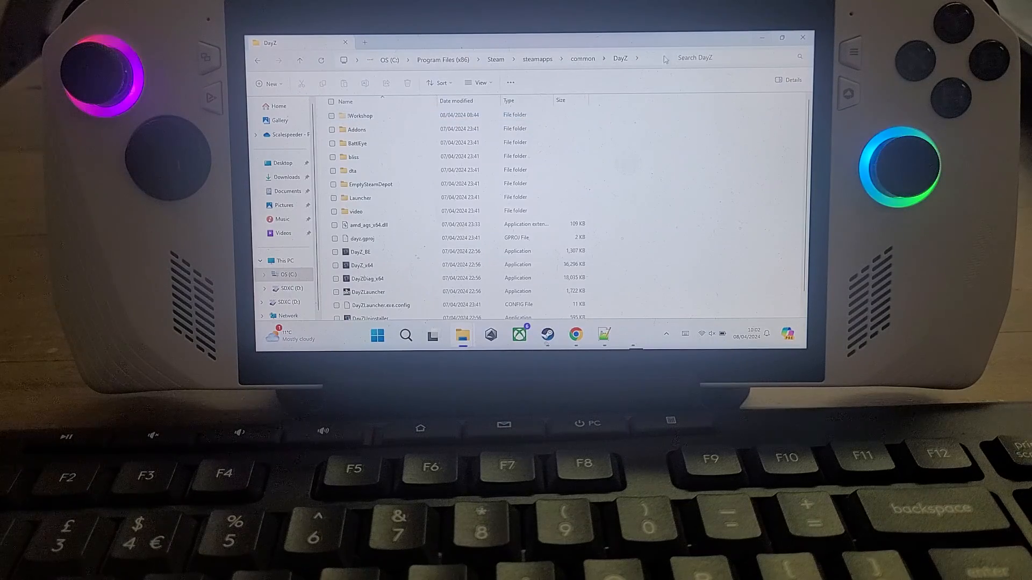
pyautogui.click(500, 58)
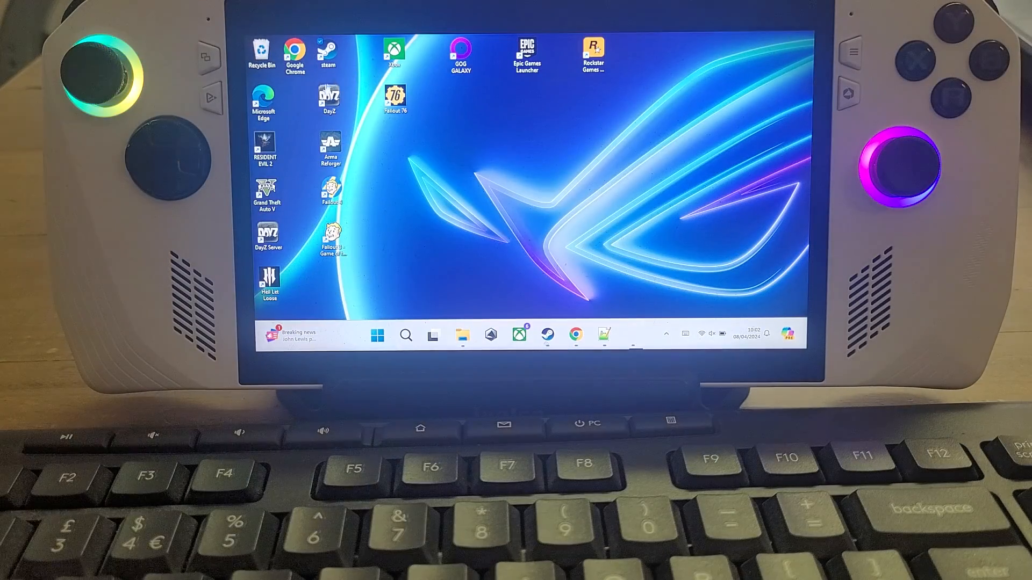
# Step: Relaunch DayZ Launcher, expand CF, and reveal its 'Open folder in Windows Explorer' action
pyautogui.doubleClick(328, 99)
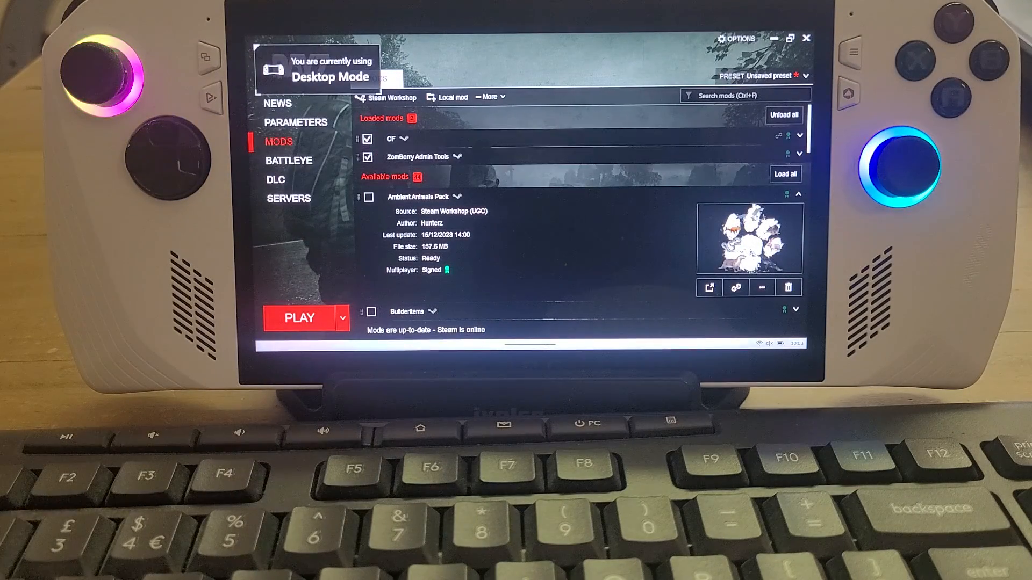
pyautogui.click(390, 139)
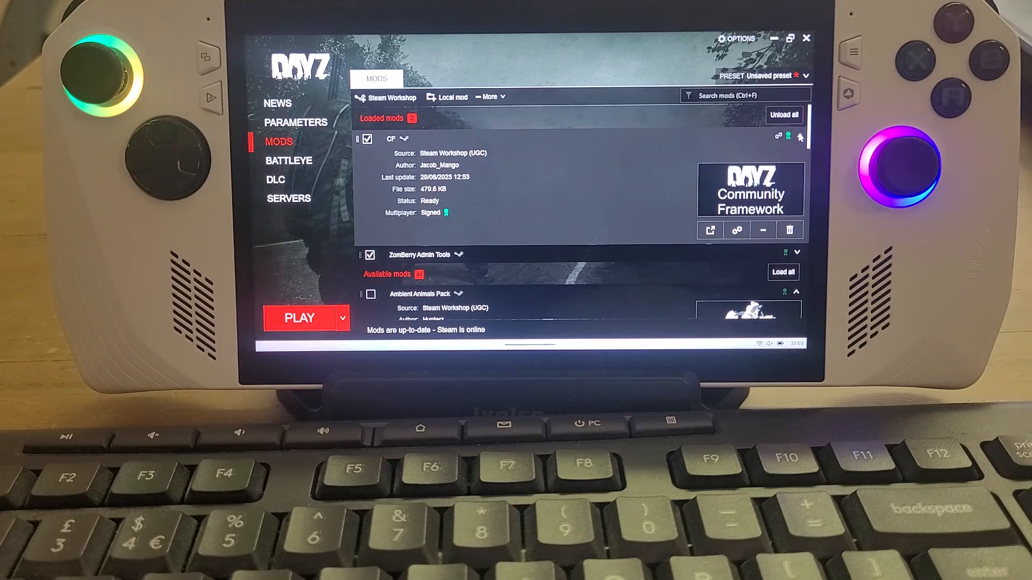
pyautogui.click(763, 229)
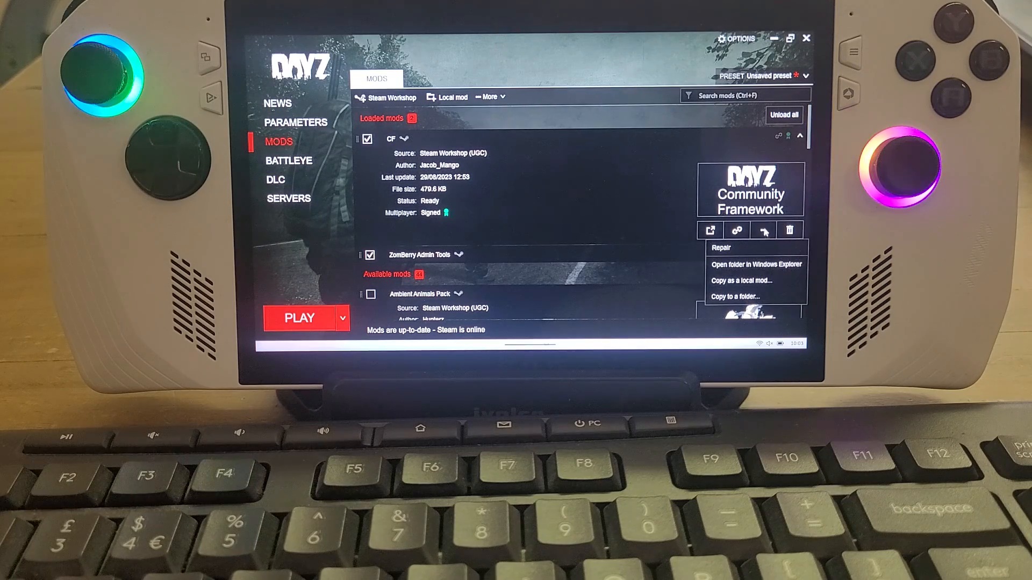